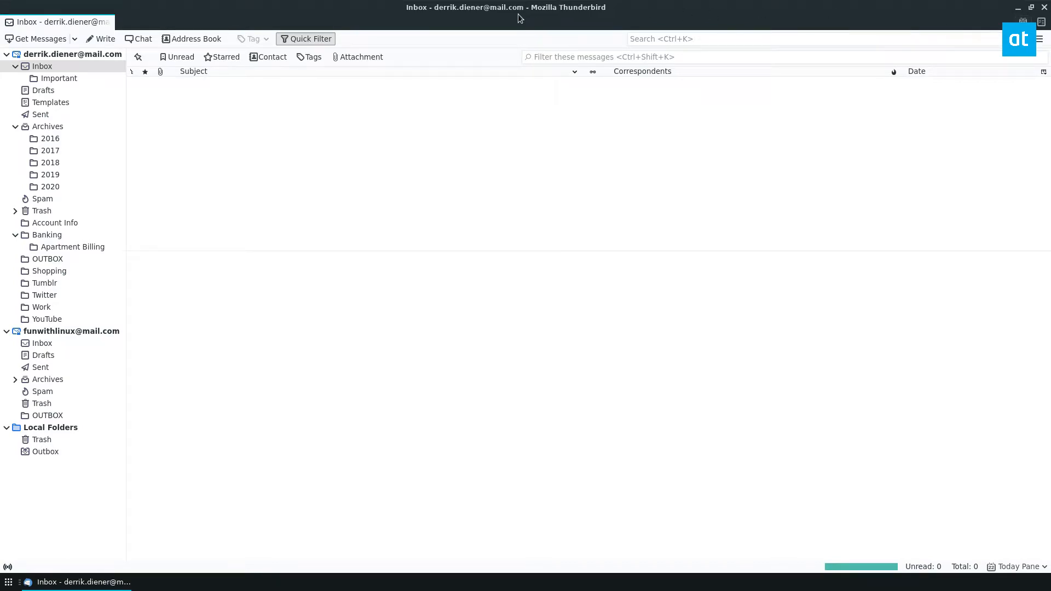
mouse_move(568, 11)
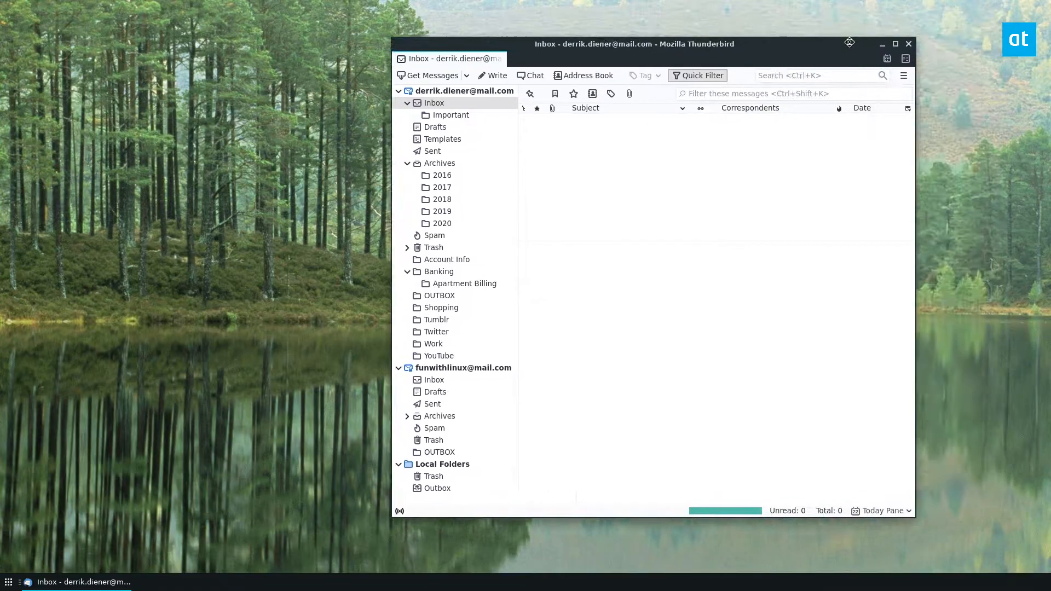
Maximize the mail window and bring up Thunderbird's main application menu.
left_click(895, 44)
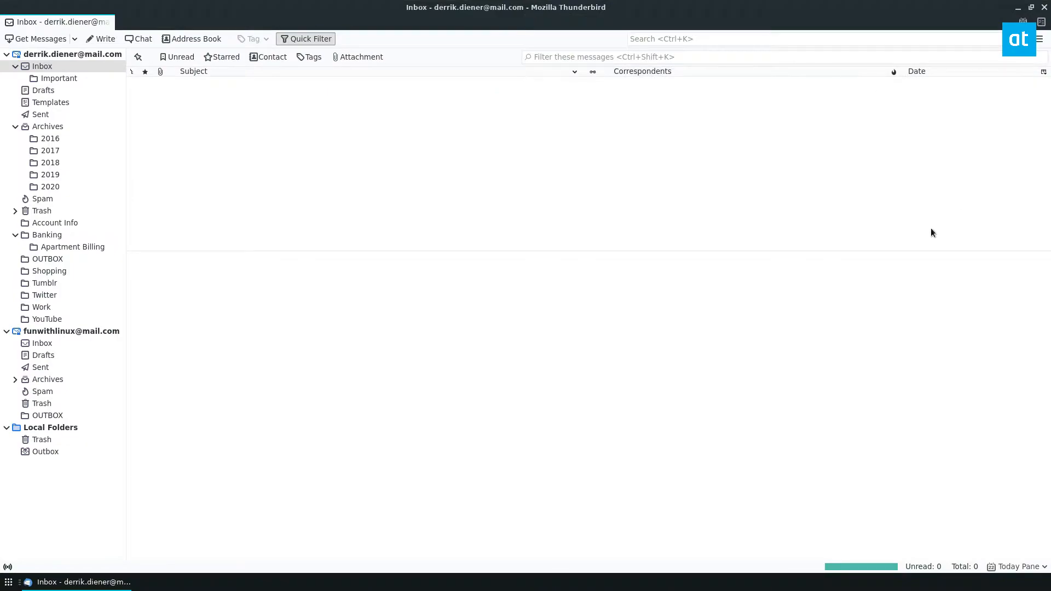
mouse_move(804, 357)
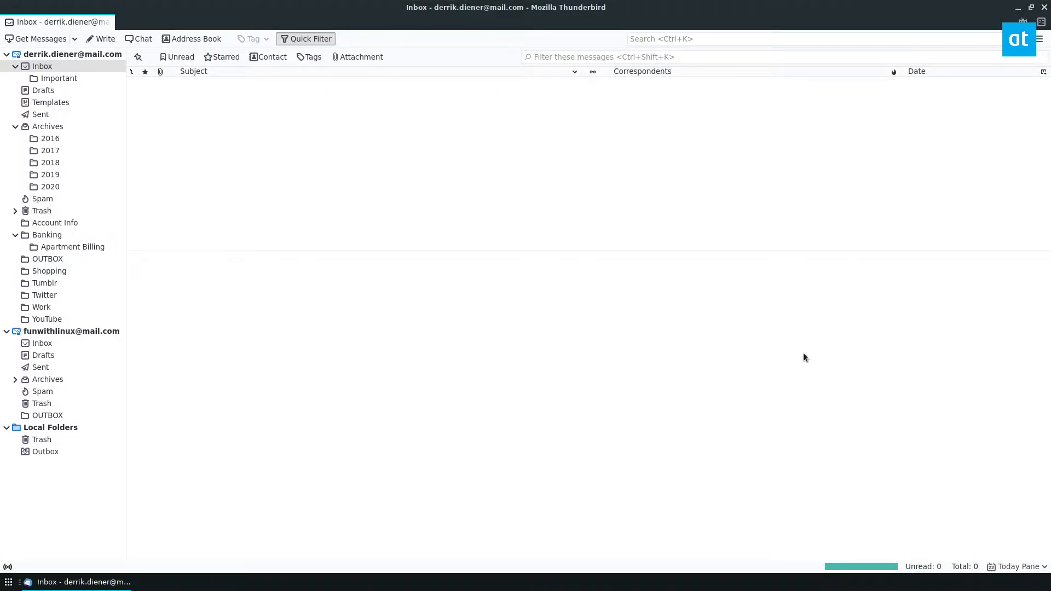
mouse_move(822, 489)
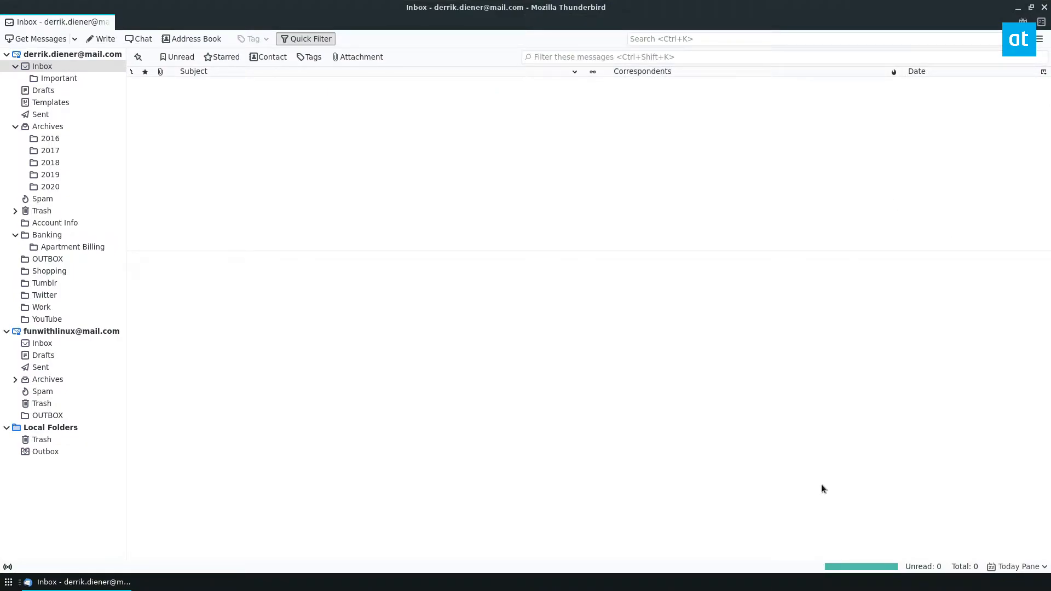
left_click(1034, 38)
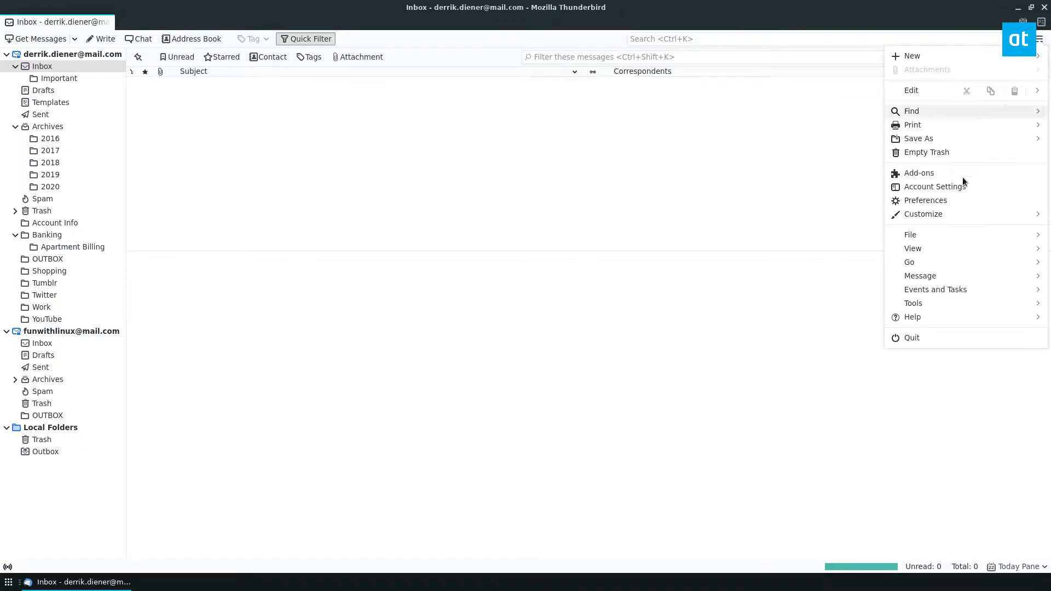
mouse_move(913, 303)
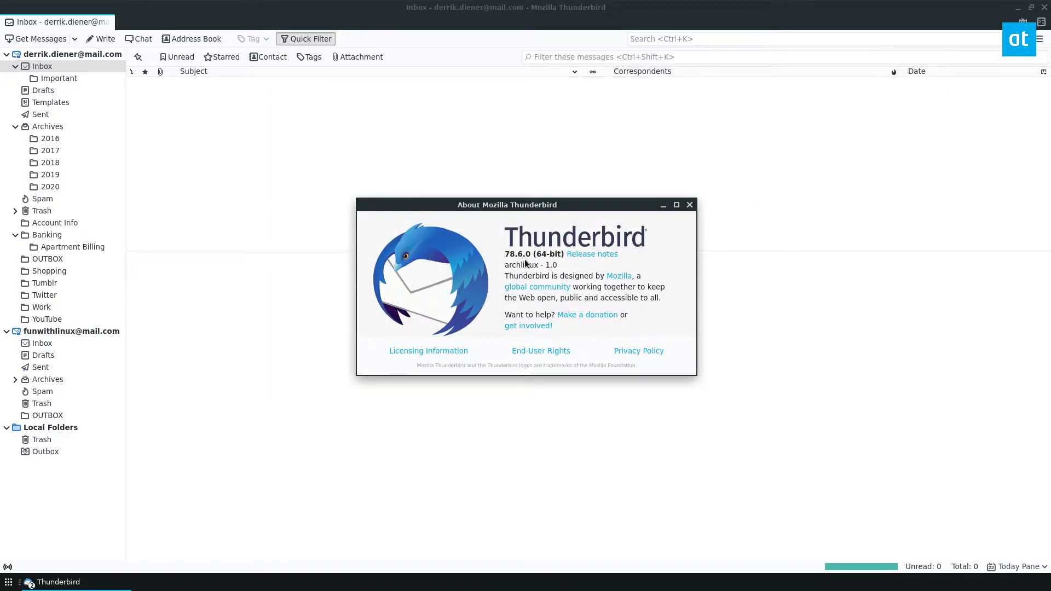
mouse_move(254, 157)
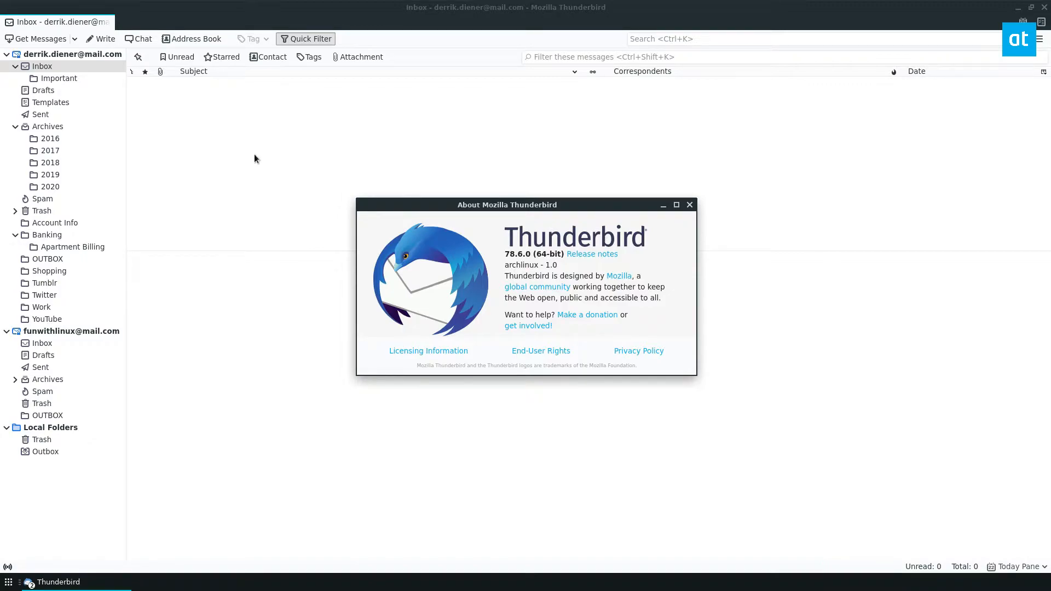
mouse_move(476, 534)
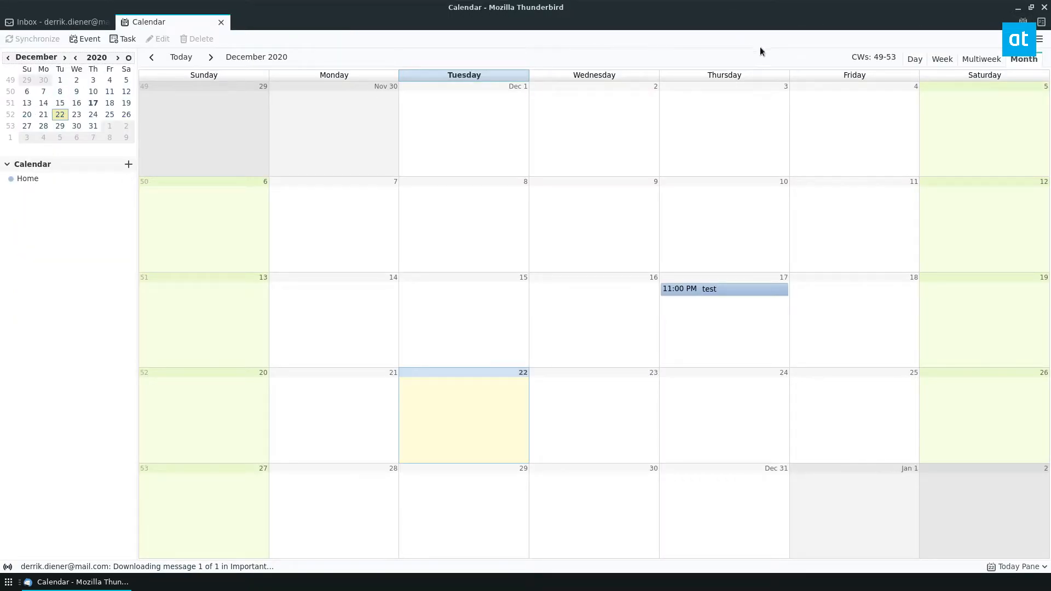
Switch to the calendar tab and select December 17 in the month grid.
left_click(942, 59)
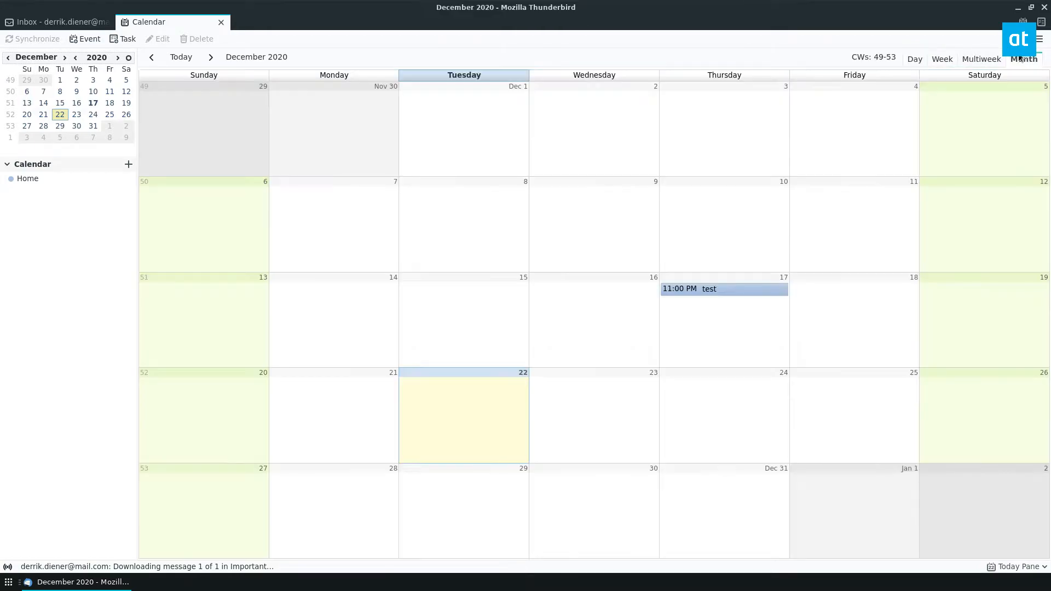
left_click(711, 288)
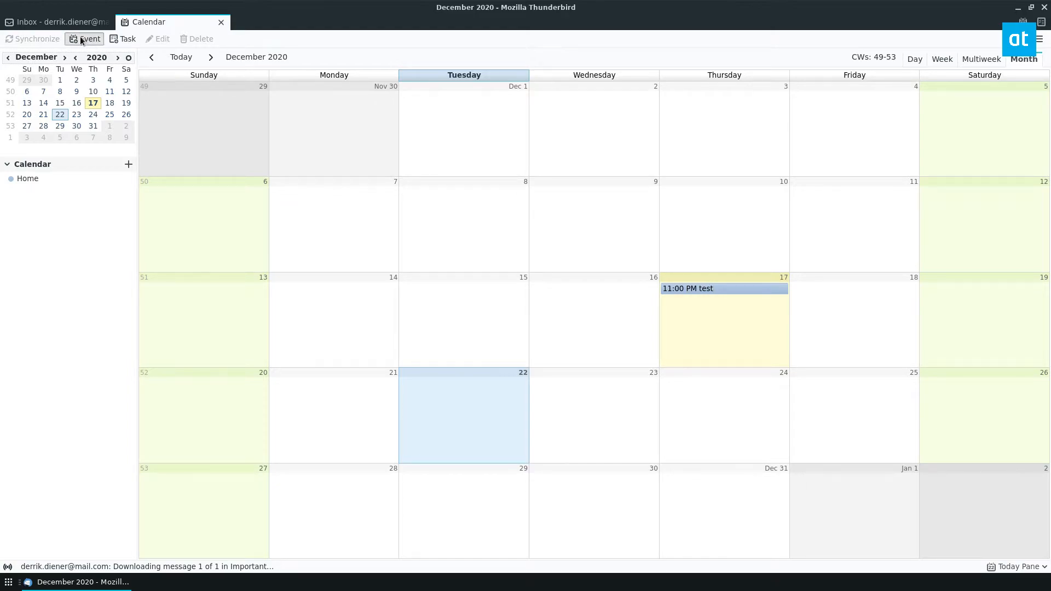
Start a new event titled 'Test event' with location 'Earth'.
left_click(84, 38)
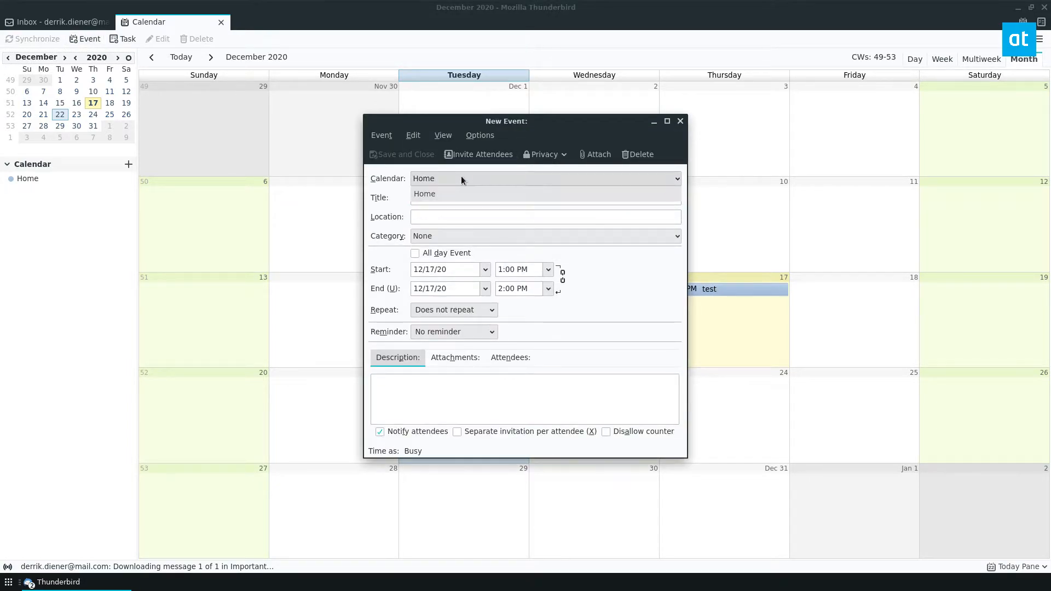
left_click(546, 197)
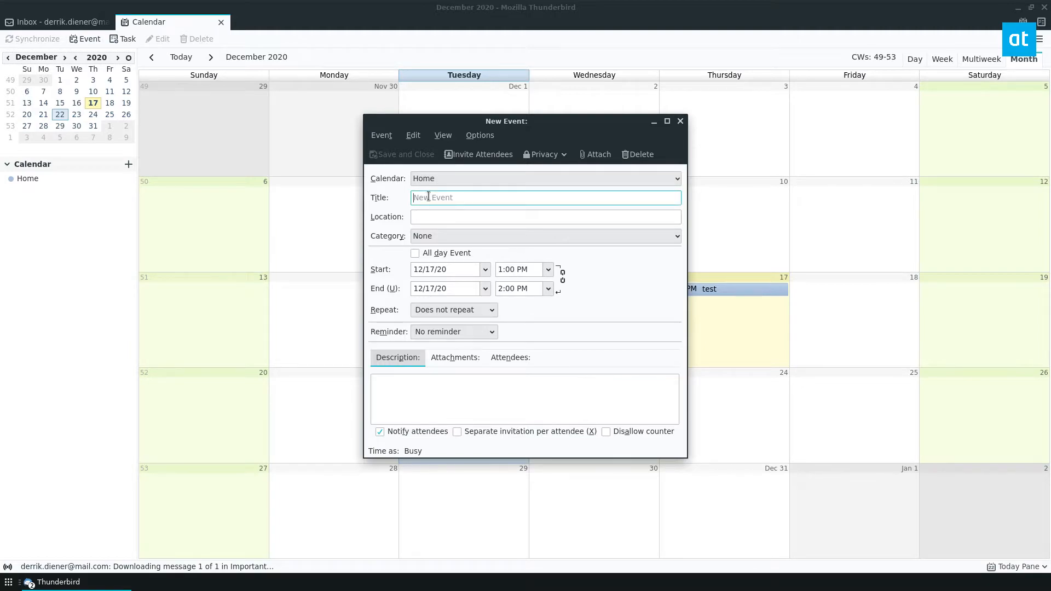
type("Test ev")
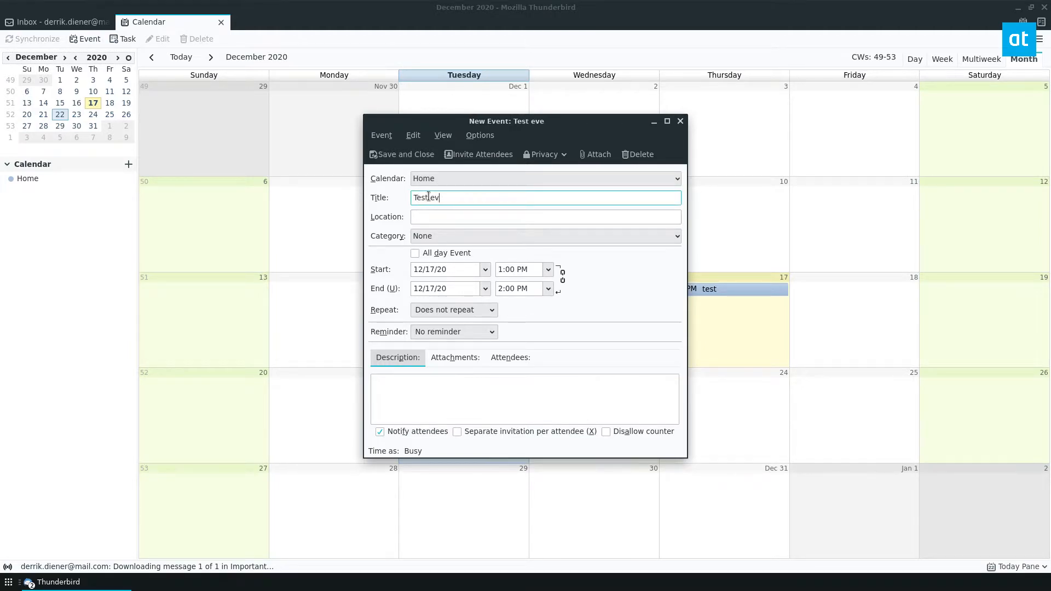
type("ent")
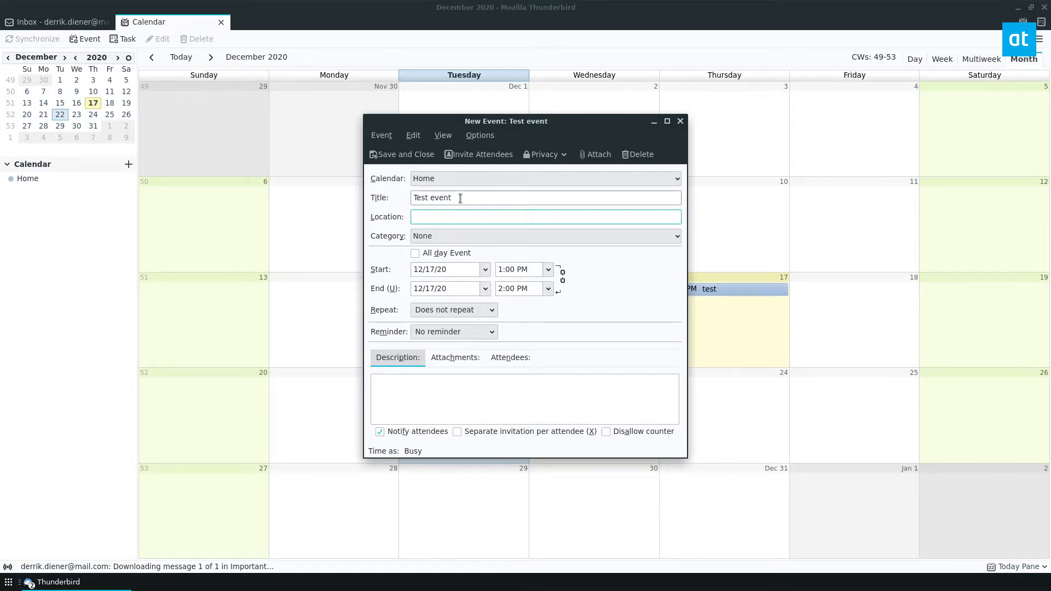
type("Earth")
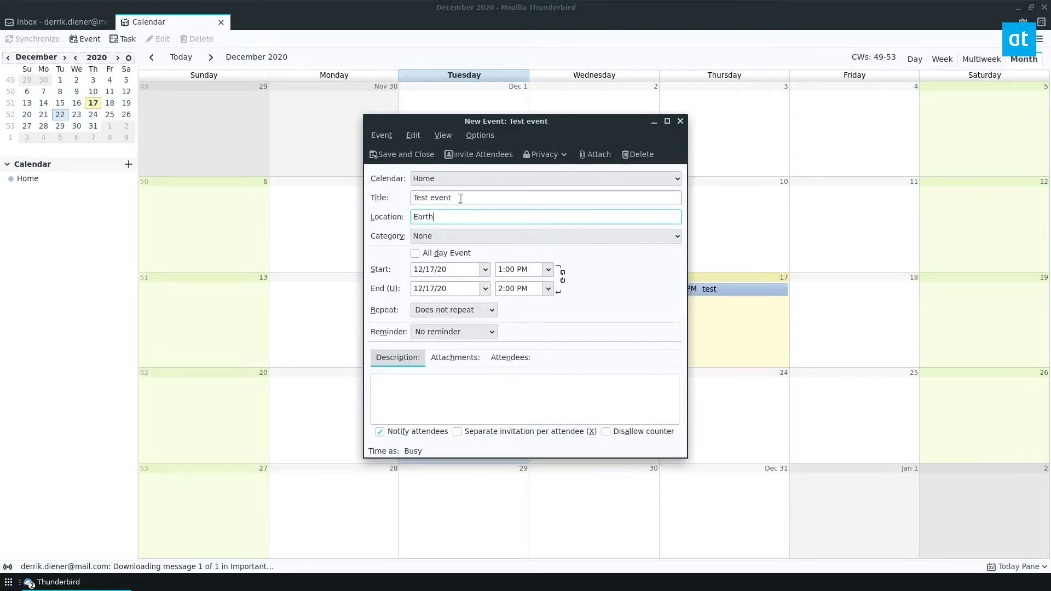
Tag the event with the Favorites category and make it an all-day event.
left_click(543, 235)
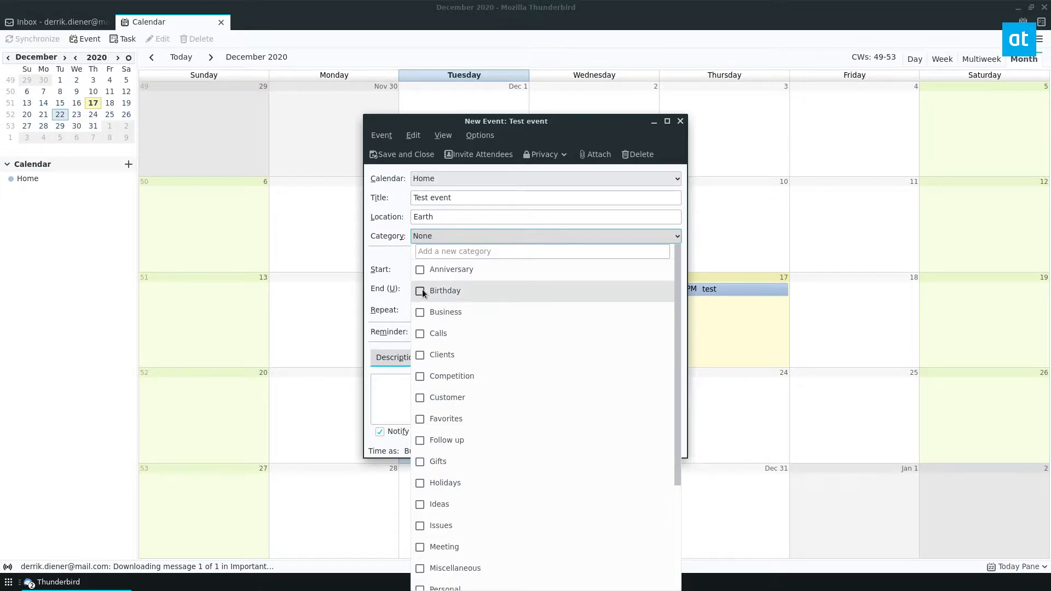
mouse_move(424, 422)
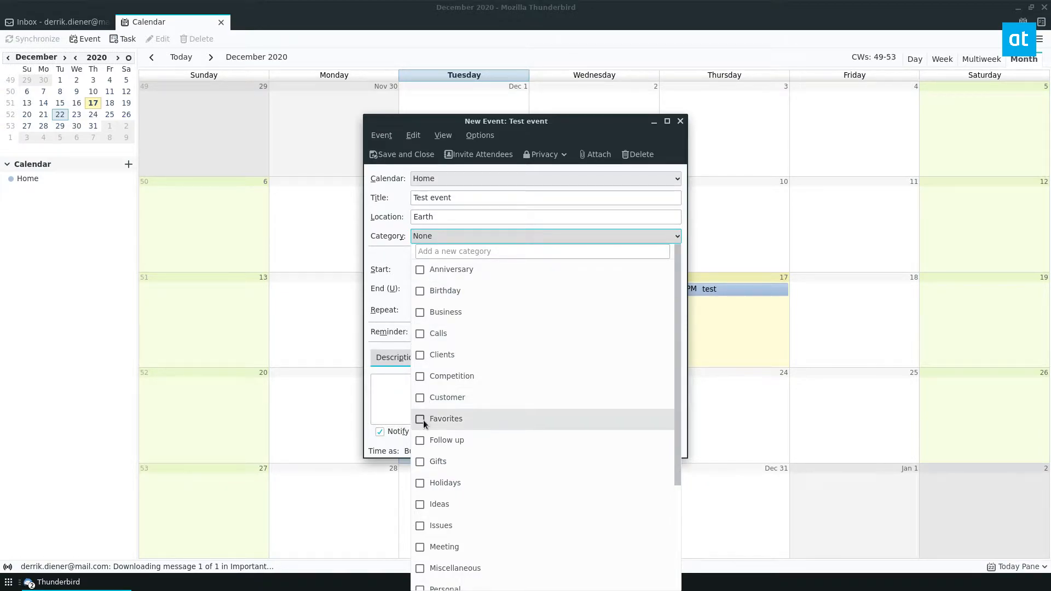
left_click(420, 418)
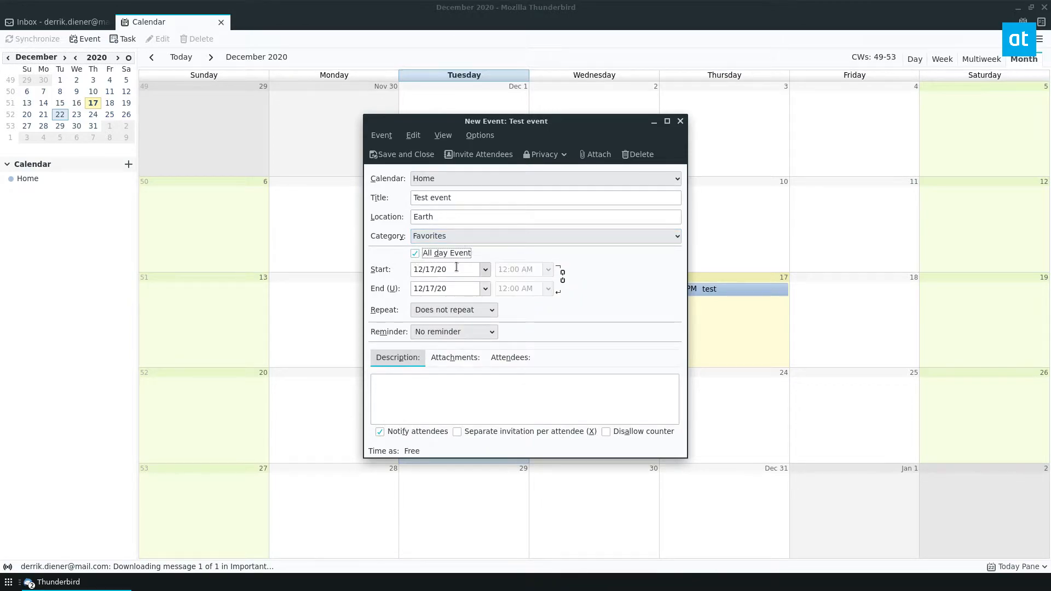
left_click(414, 253)
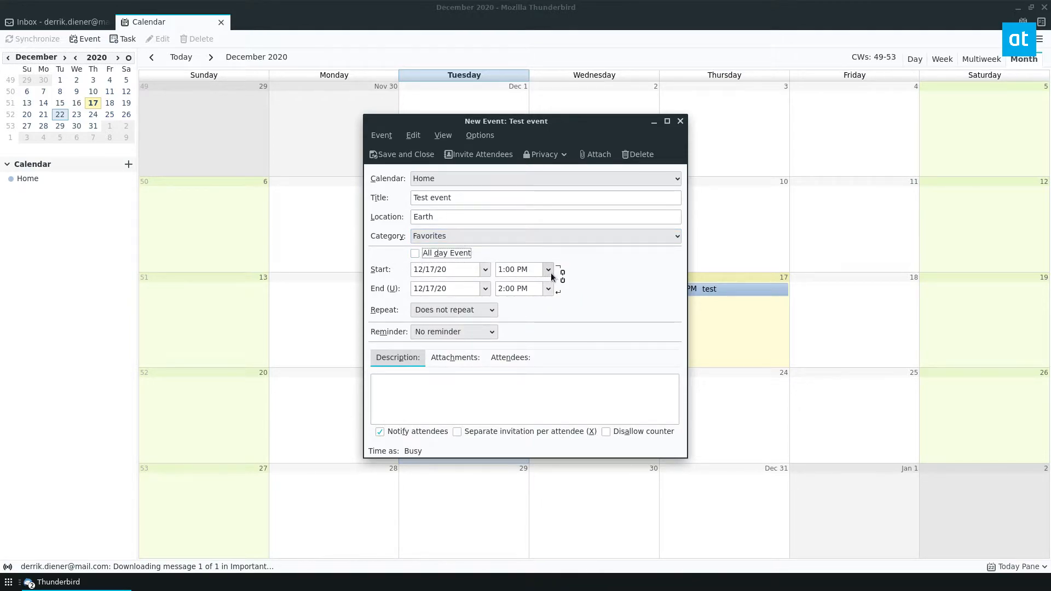
mouse_move(421, 262)
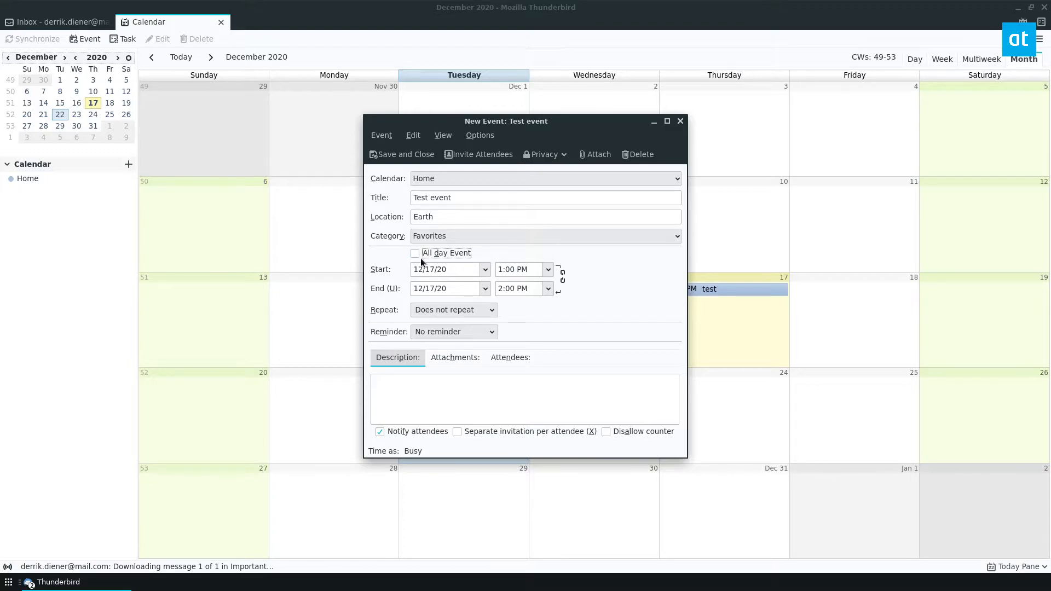
left_click(415, 253)
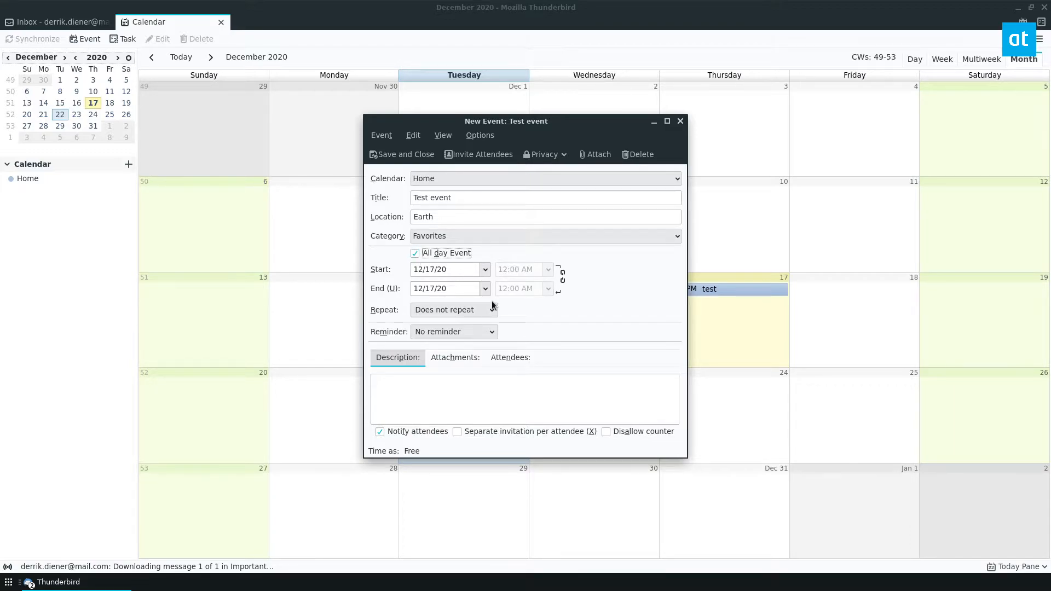
mouse_move(516, 326)
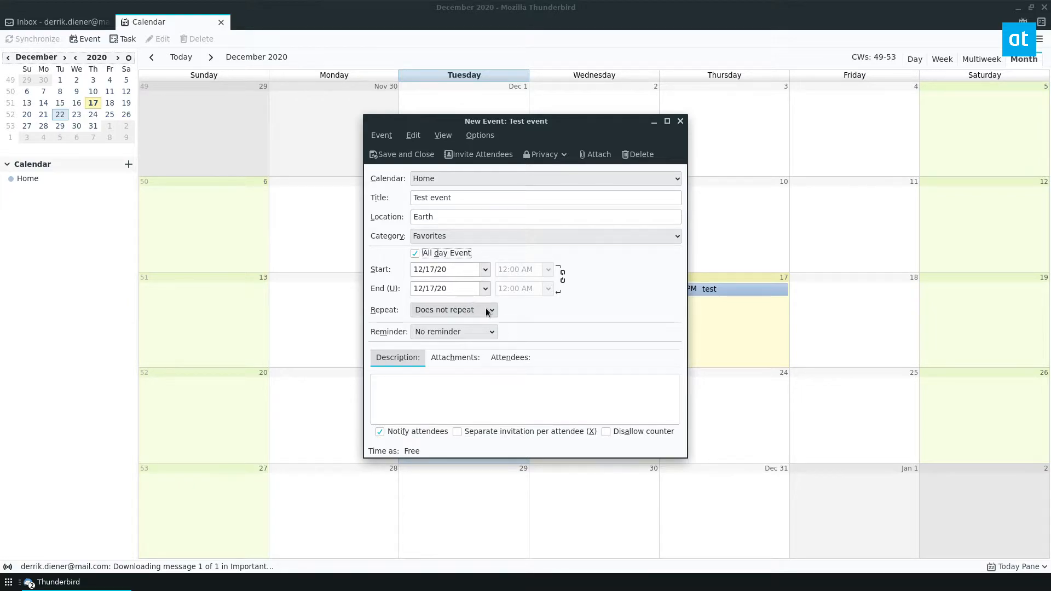
Set a 5-minutes-before reminder and begin the description 'This is a test'.
left_click(453, 310)
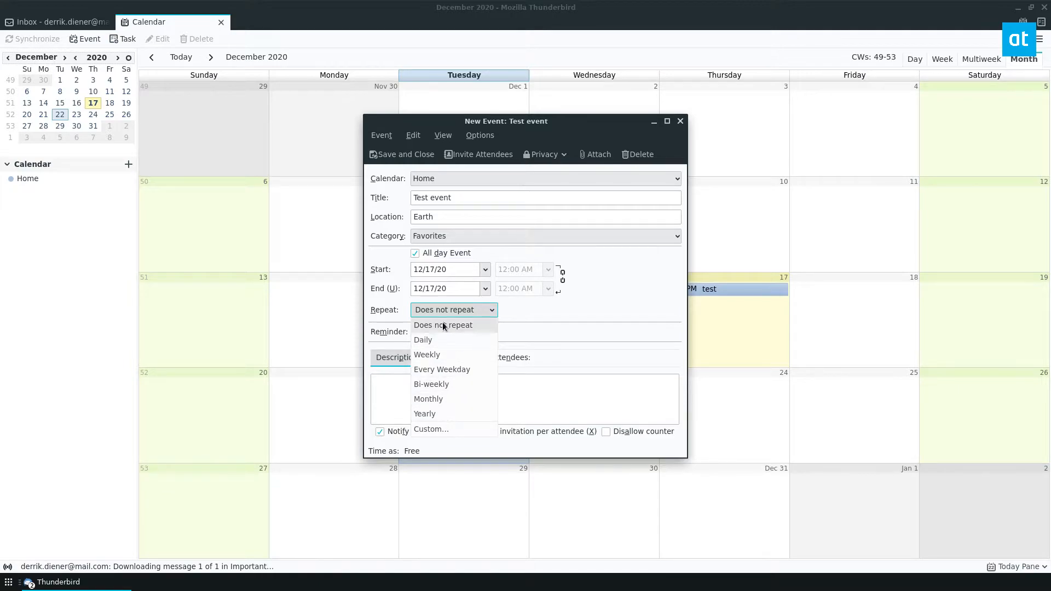
left_click(453, 331)
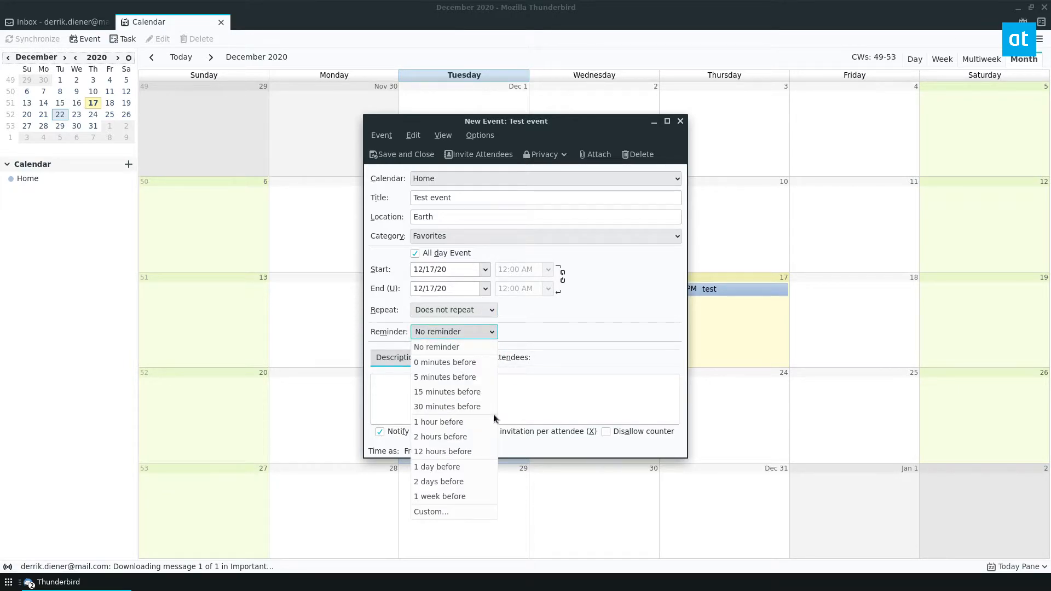
mouse_move(447, 406)
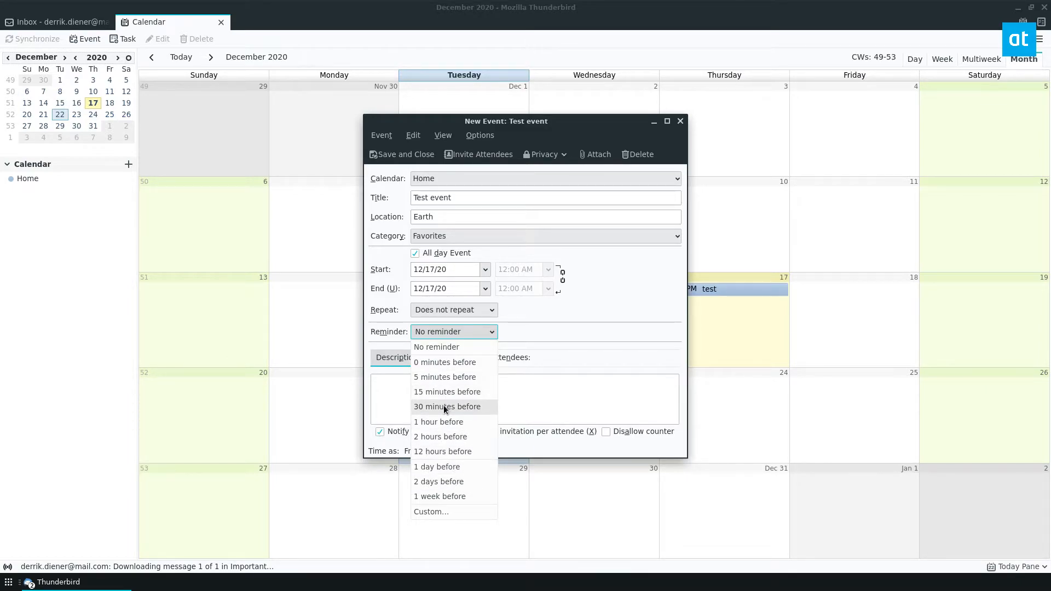
mouse_move(444, 376)
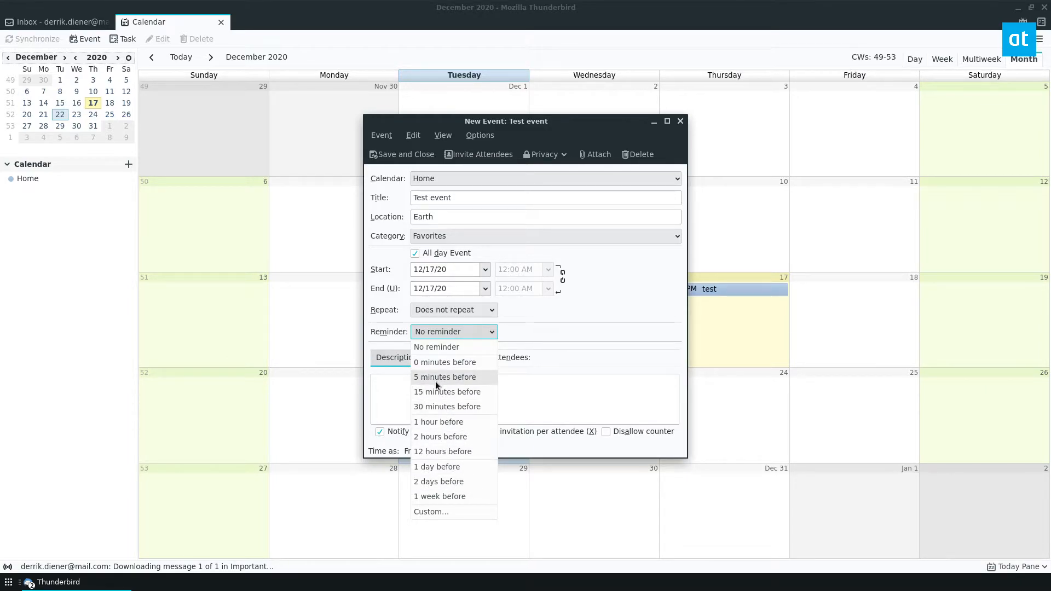
mouse_move(434, 406)
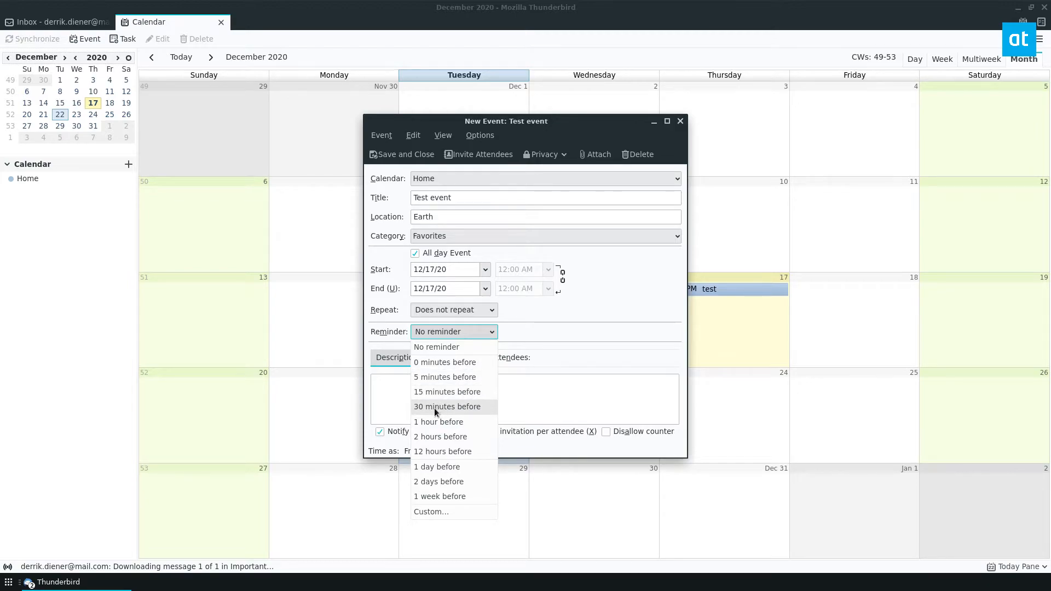
left_click(444, 377)
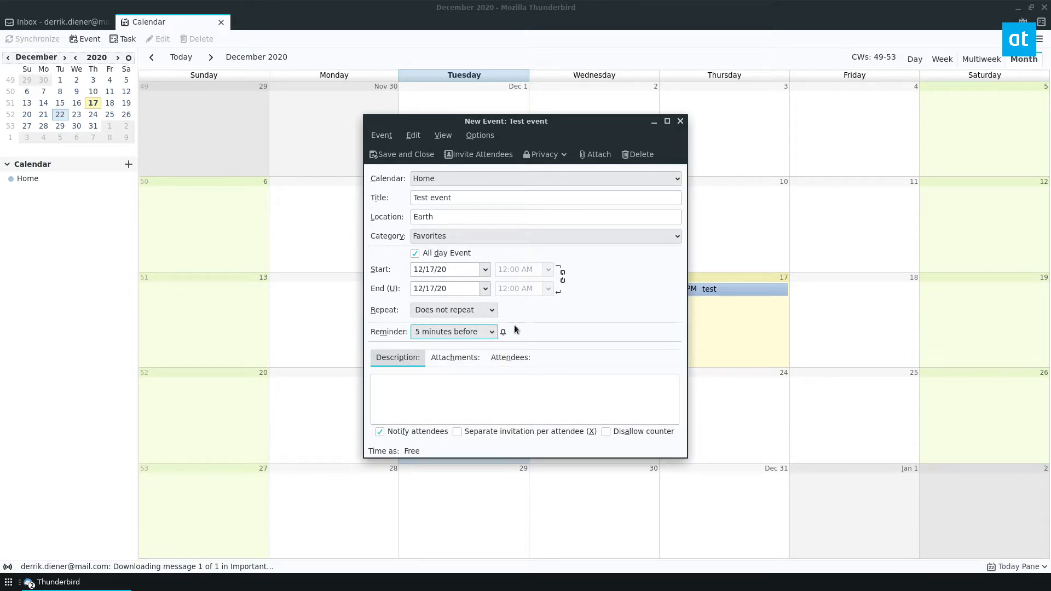
left_click(524, 398)
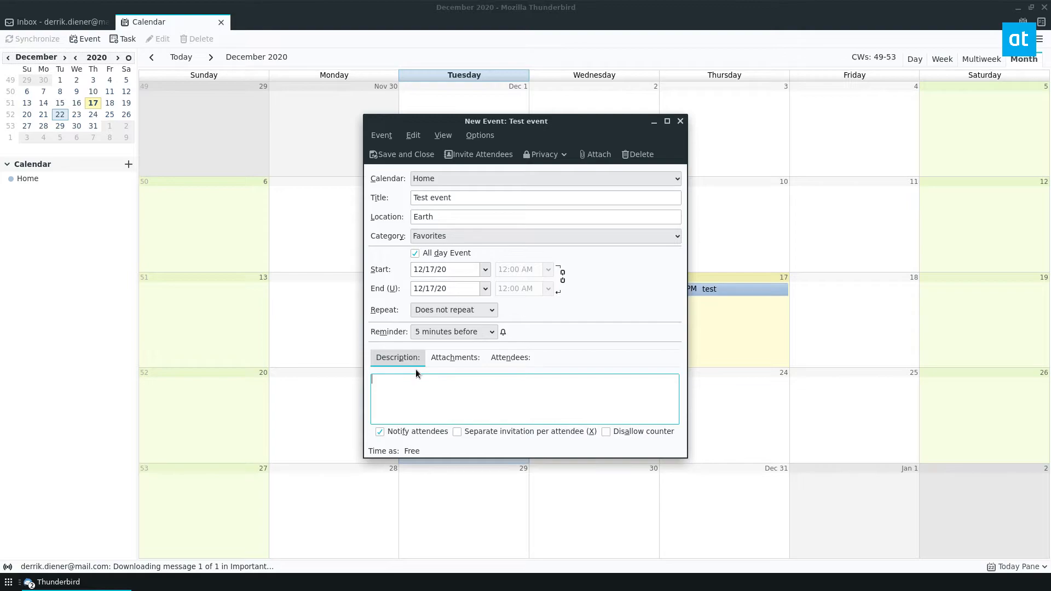
type("This is a test event for Thunderbird.")
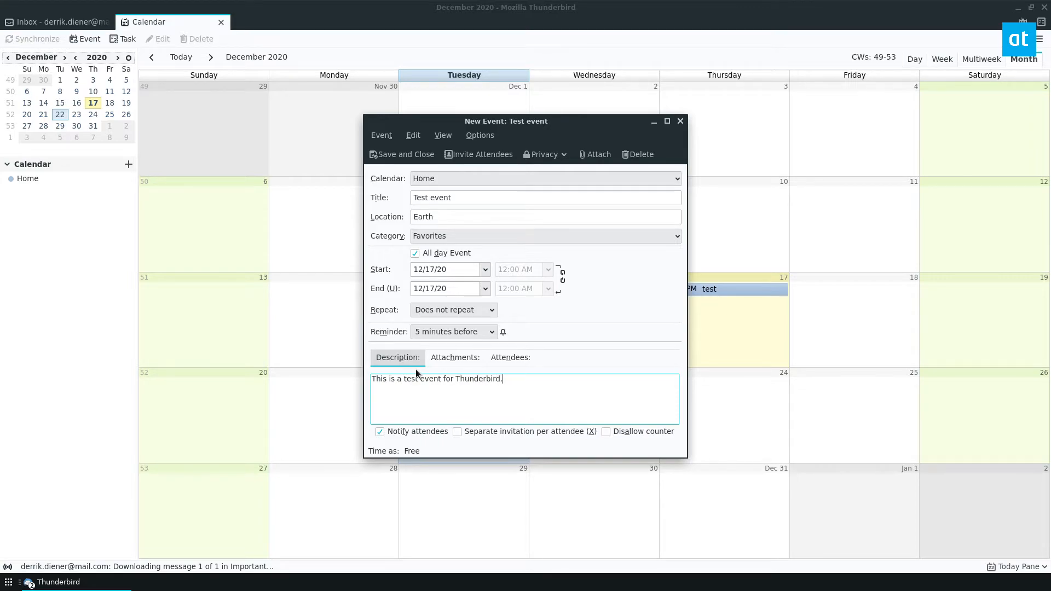
mouse_move(479, 154)
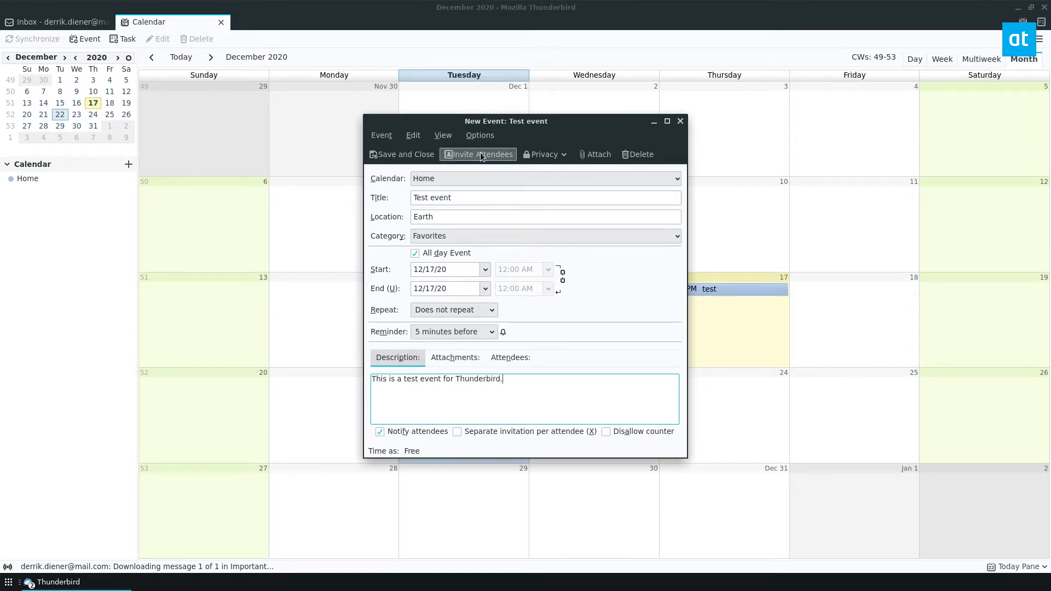
mouse_move(478, 155)
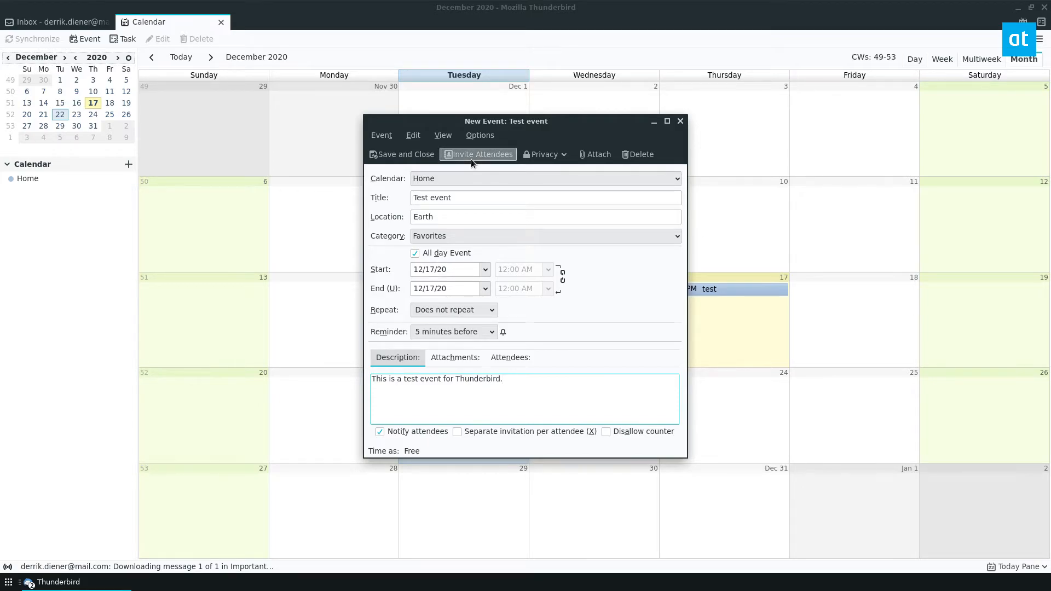
left_click(477, 154)
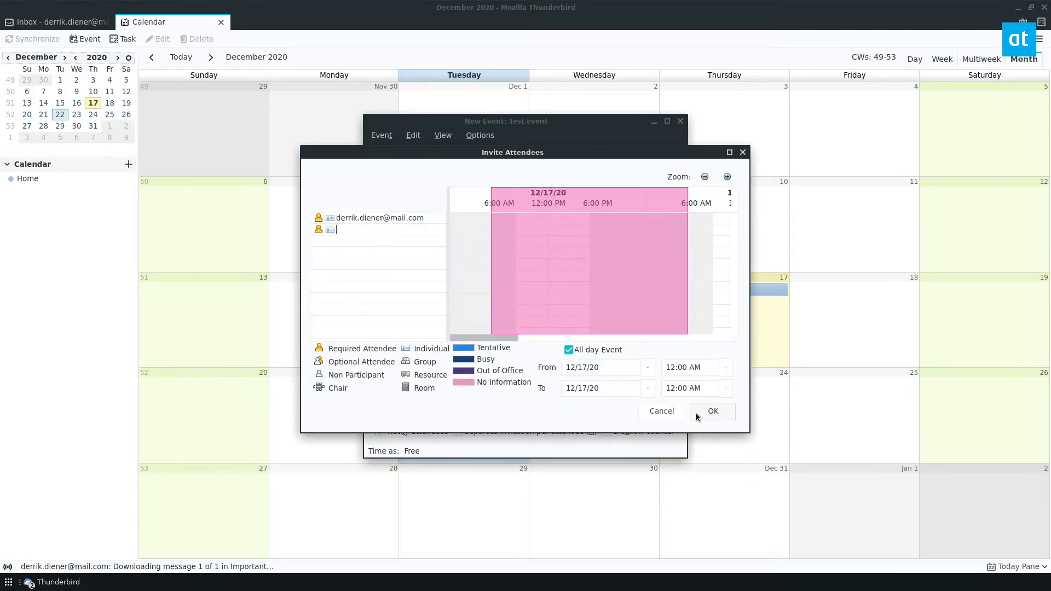
left_click(712, 410)
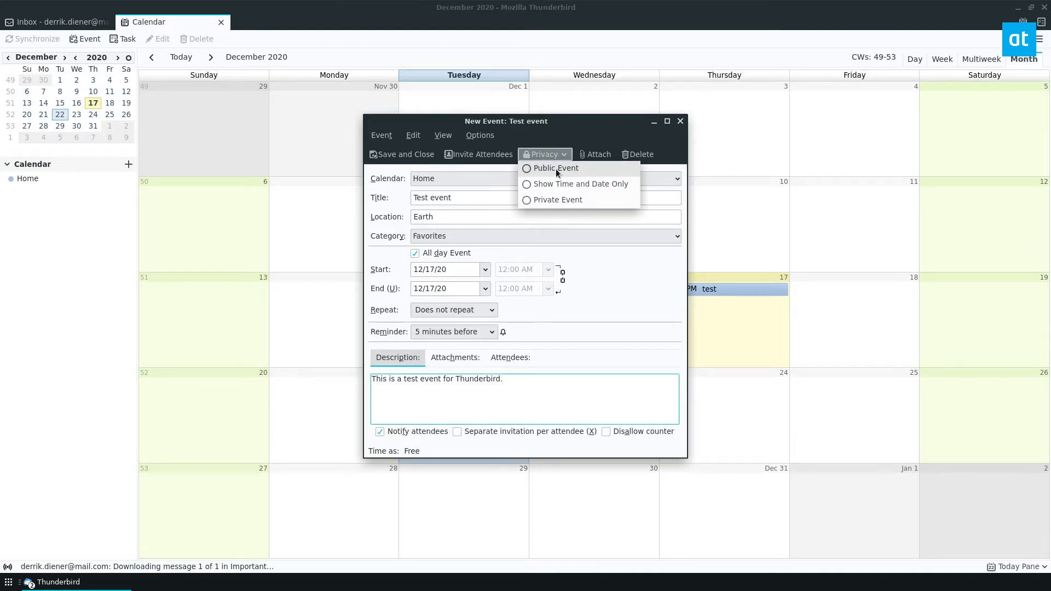
mouse_move(540, 188)
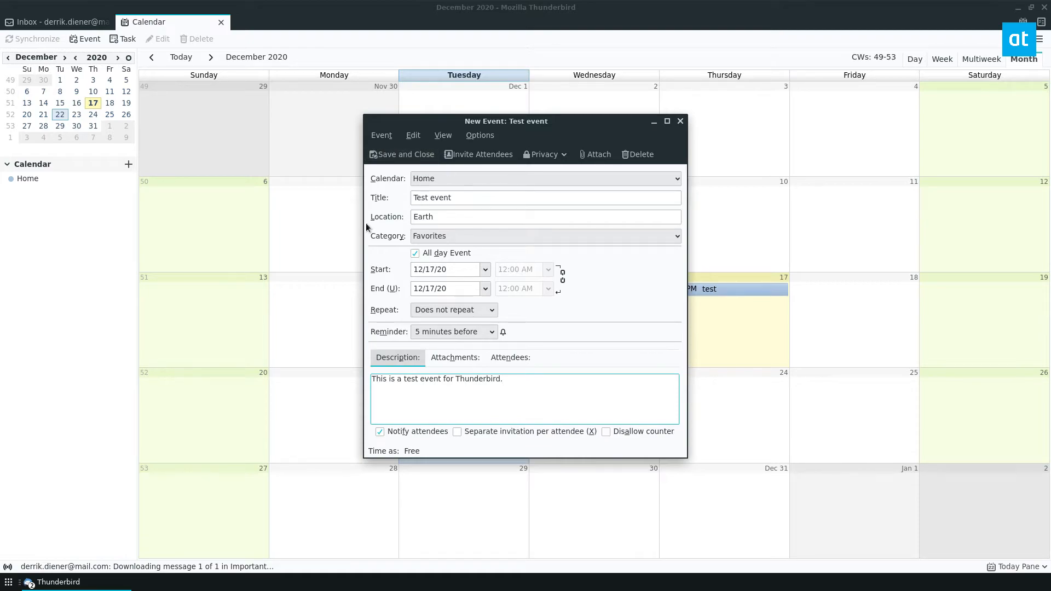
mouse_move(401, 155)
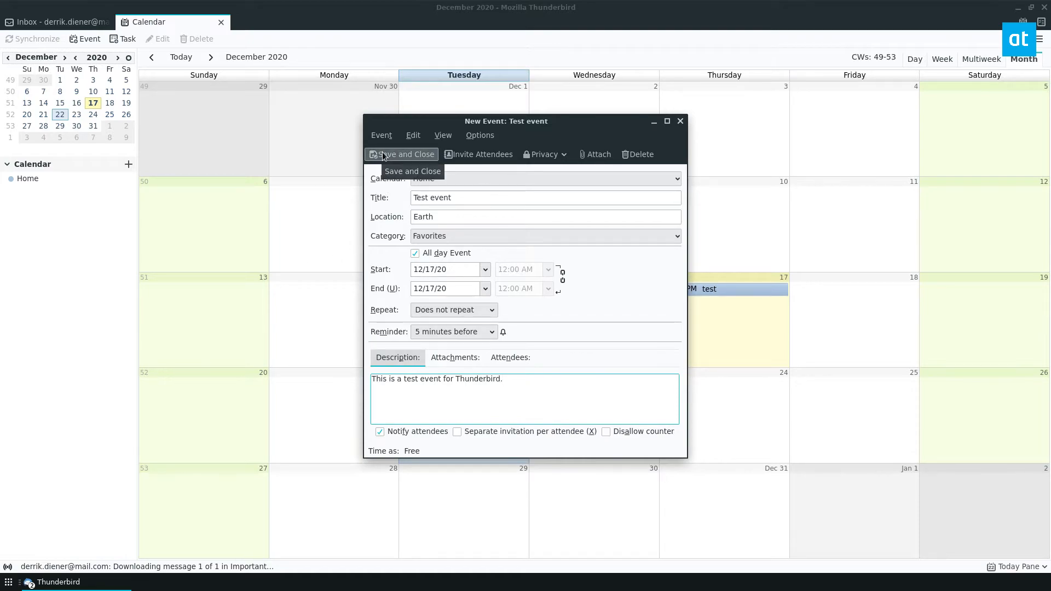
Save and close the Test event, handle its reminder popup, then close the reopened editor.
left_click(405, 154)
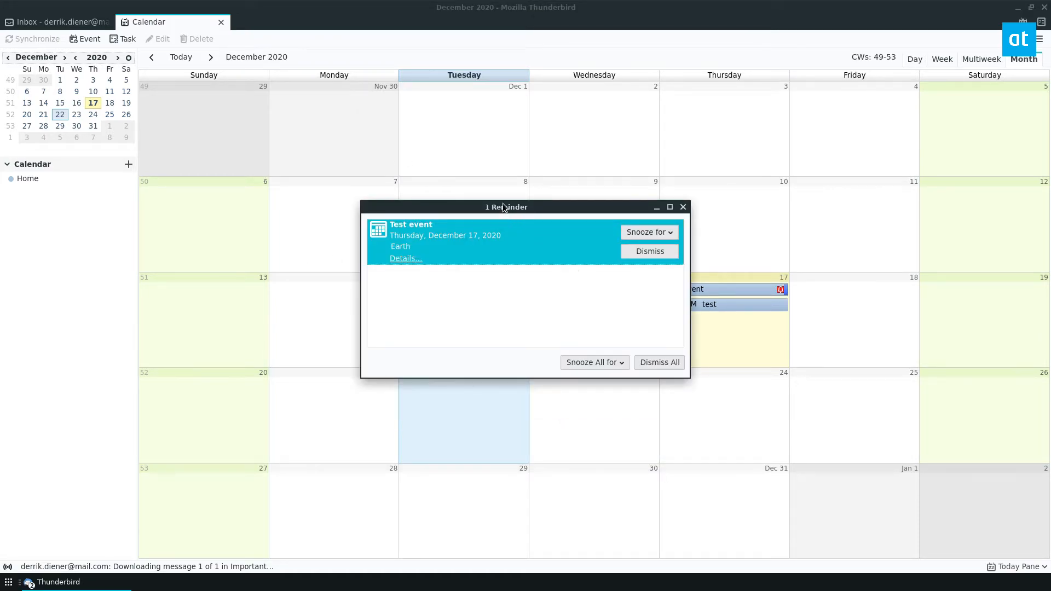
left_click_drag(505, 207, 505, 131)
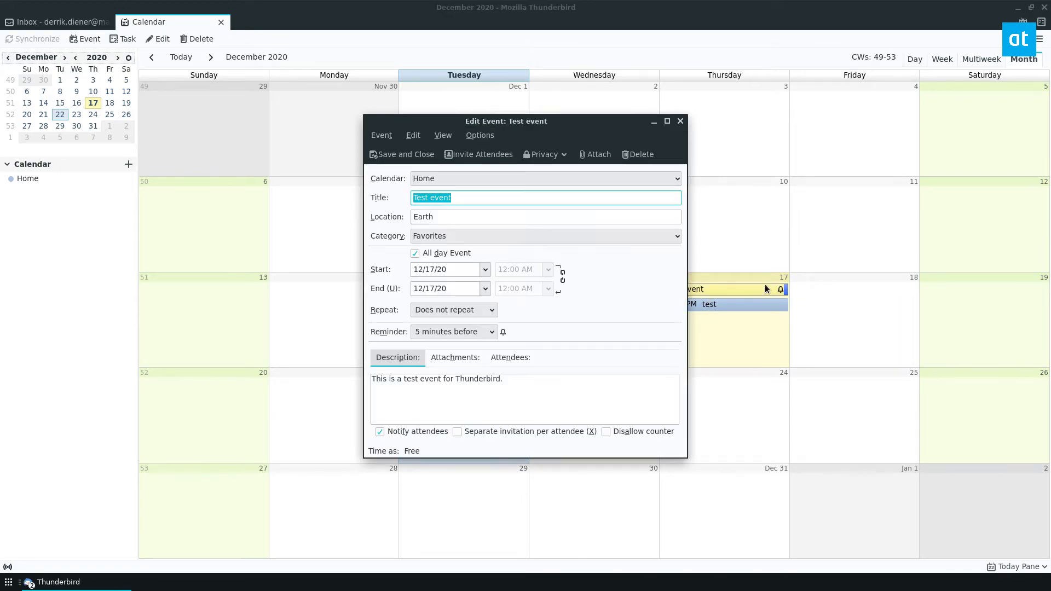
left_click(401, 154)
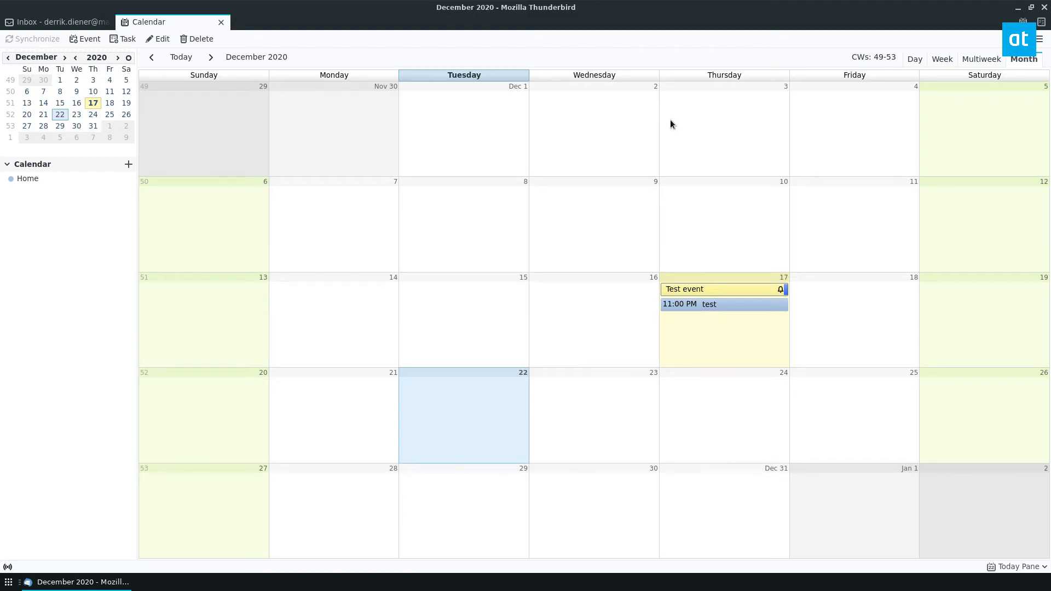
Start a new task from the toolbar and close it without saving.
left_click(121, 39)
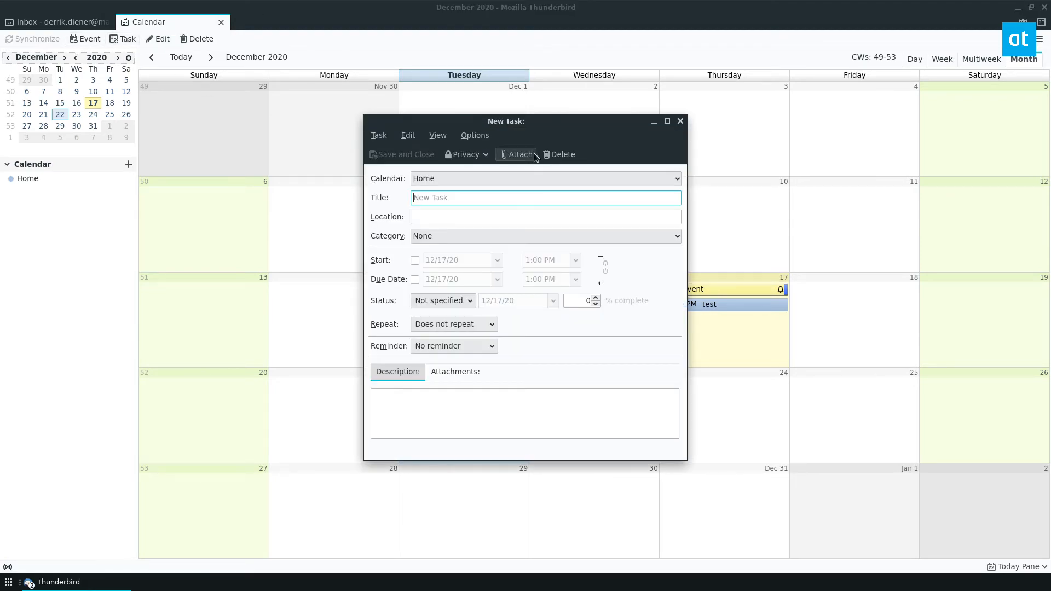
left_click(680, 122)
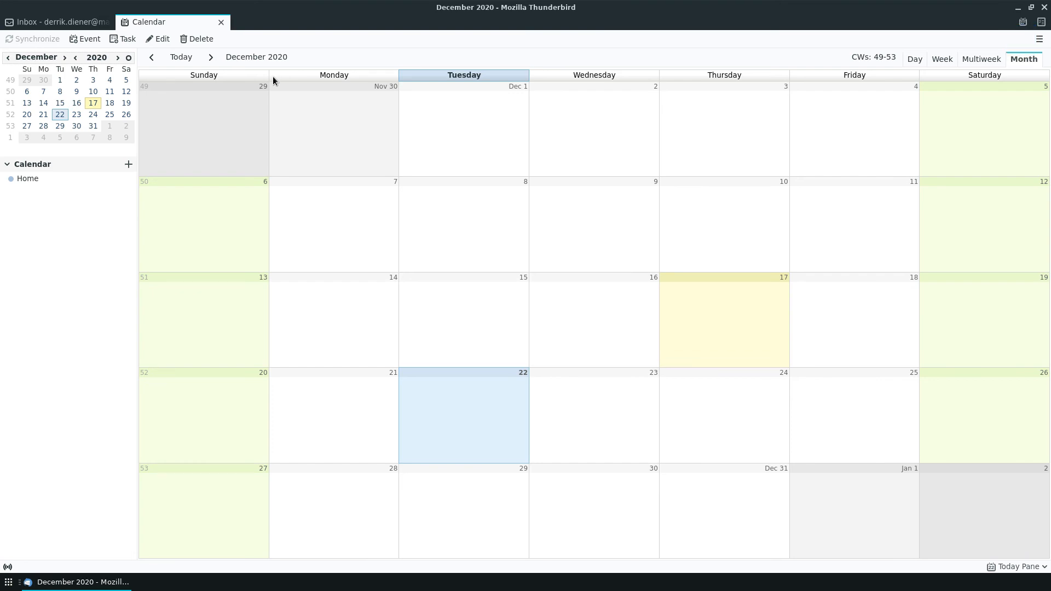
mouse_move(589, 5)
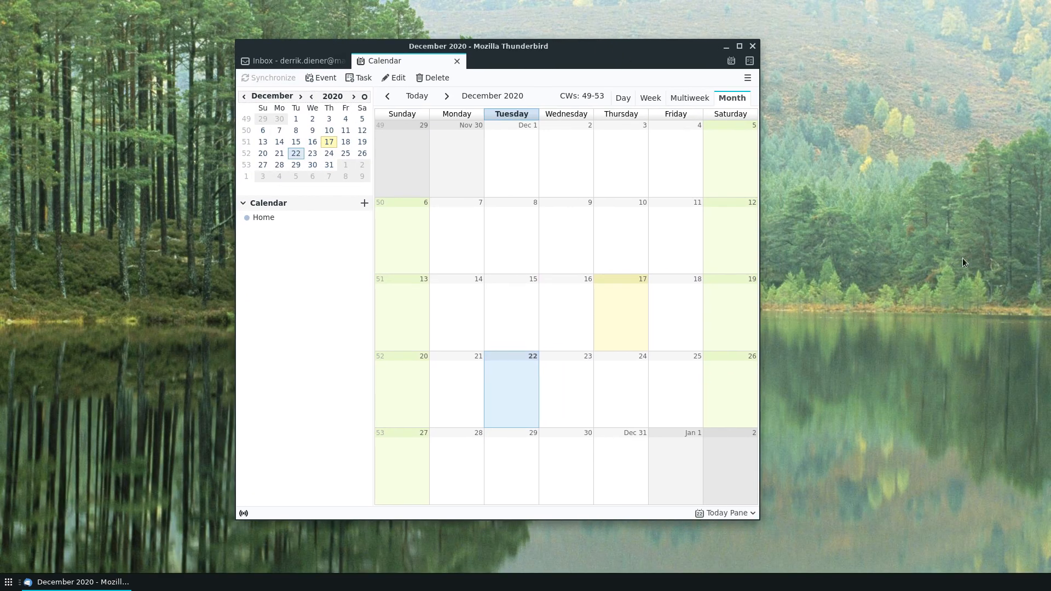
mouse_move(872, 240)
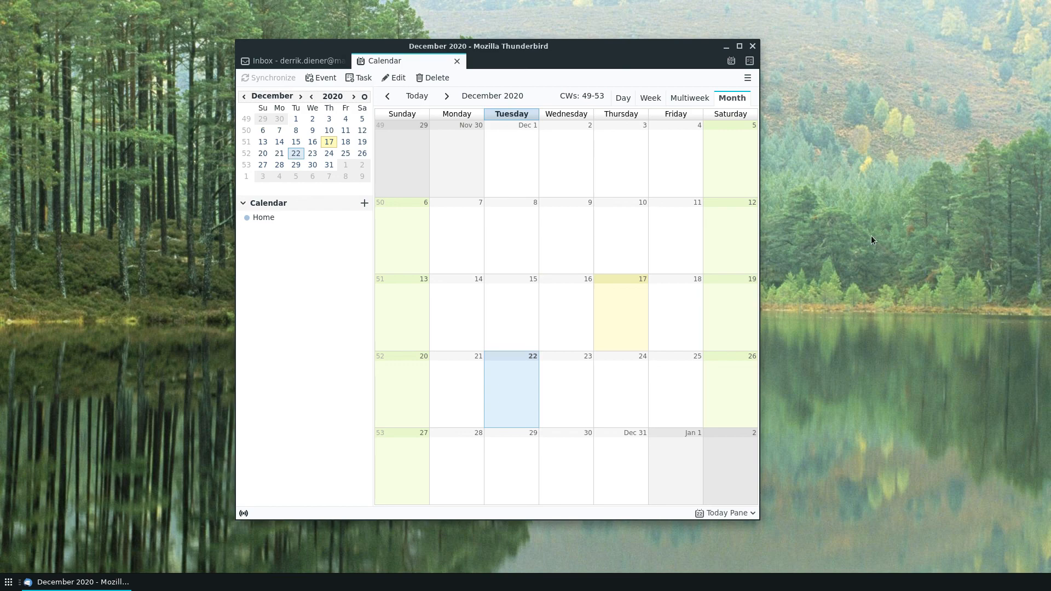